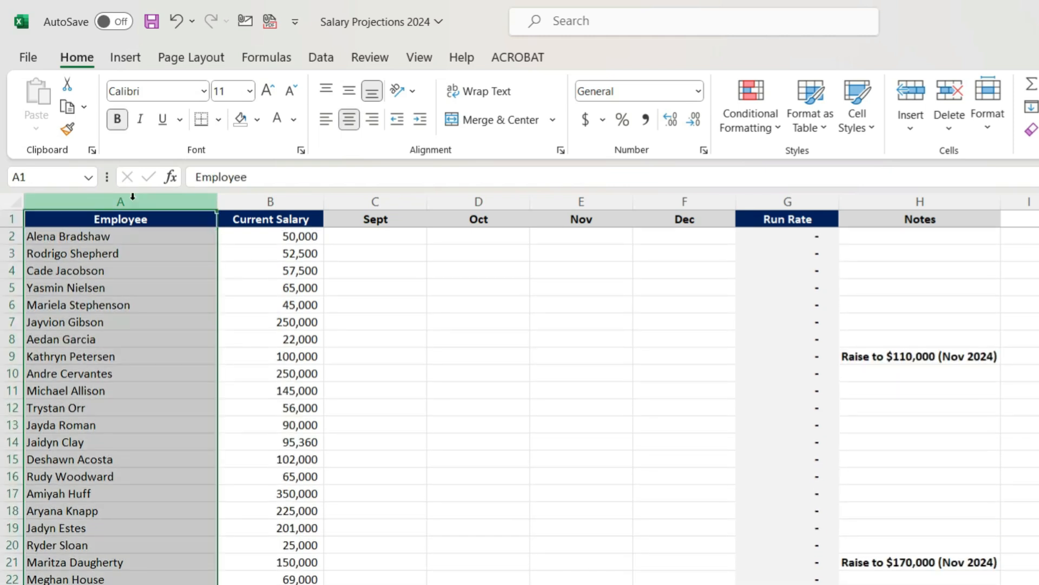
# - Review the Employee, Current Salary, Sept and Run Rate columns of the salary sheet
pyautogui.click(270, 201)
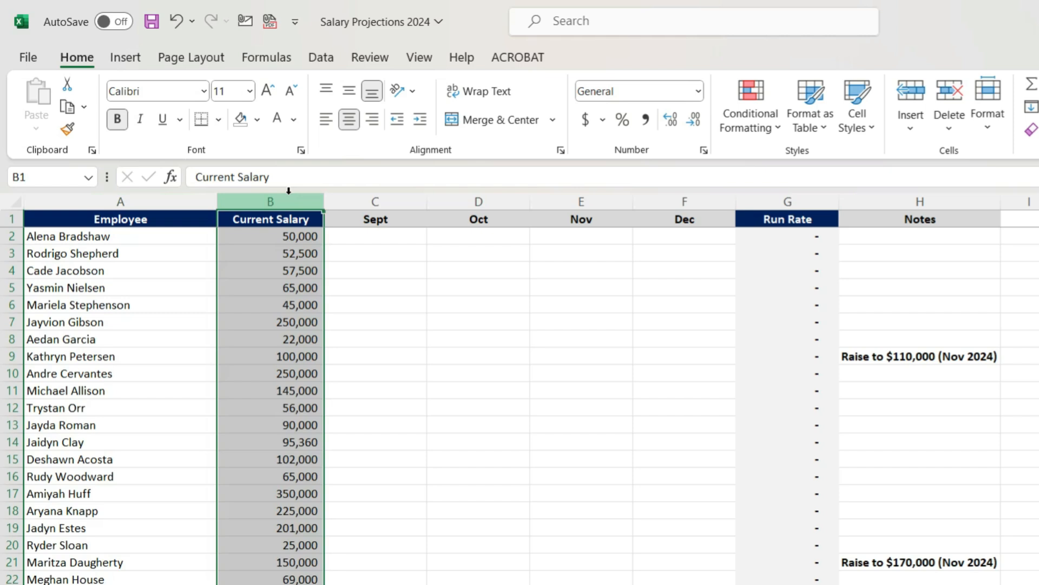
pyautogui.click(374, 201)
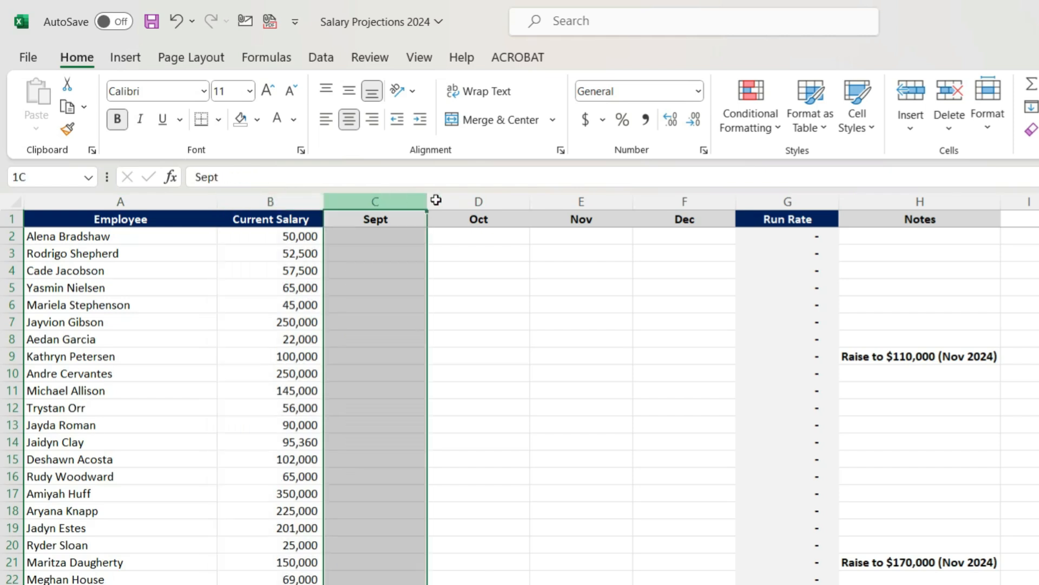
pyautogui.click(787, 200)
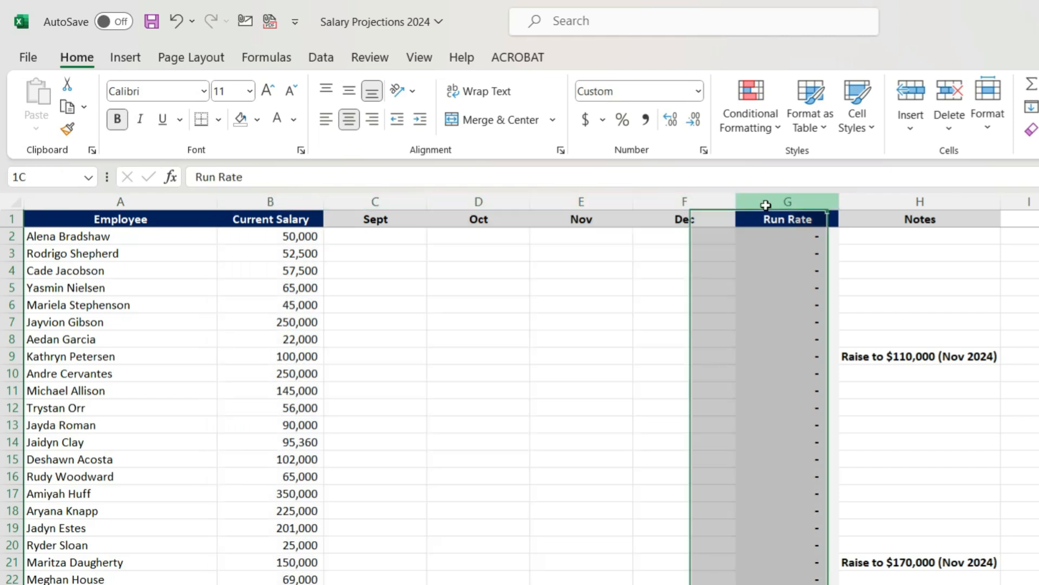
pyautogui.click(477, 374)
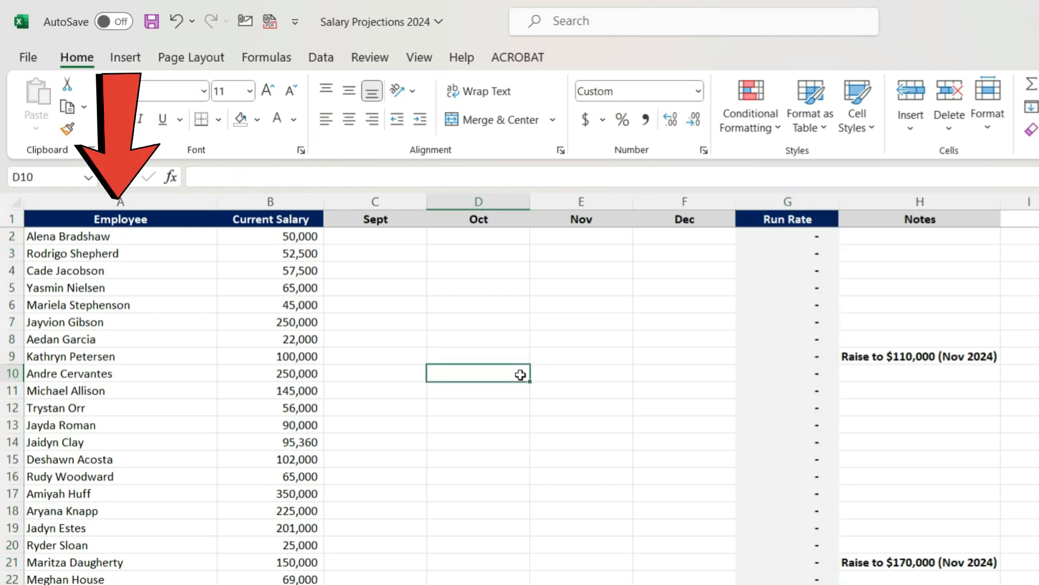
pyautogui.scroll(-3)
pyautogui.write('+')
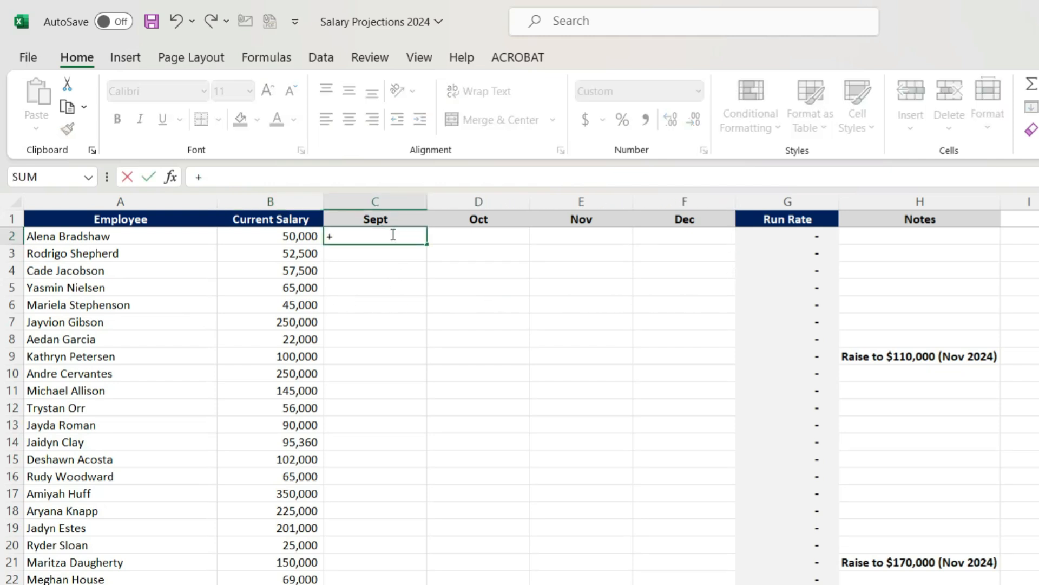
# - Enter =+B2/12 for Sept–Dec in row 2 and fill the monthly salaries down to row 51
pyautogui.click(270, 236)
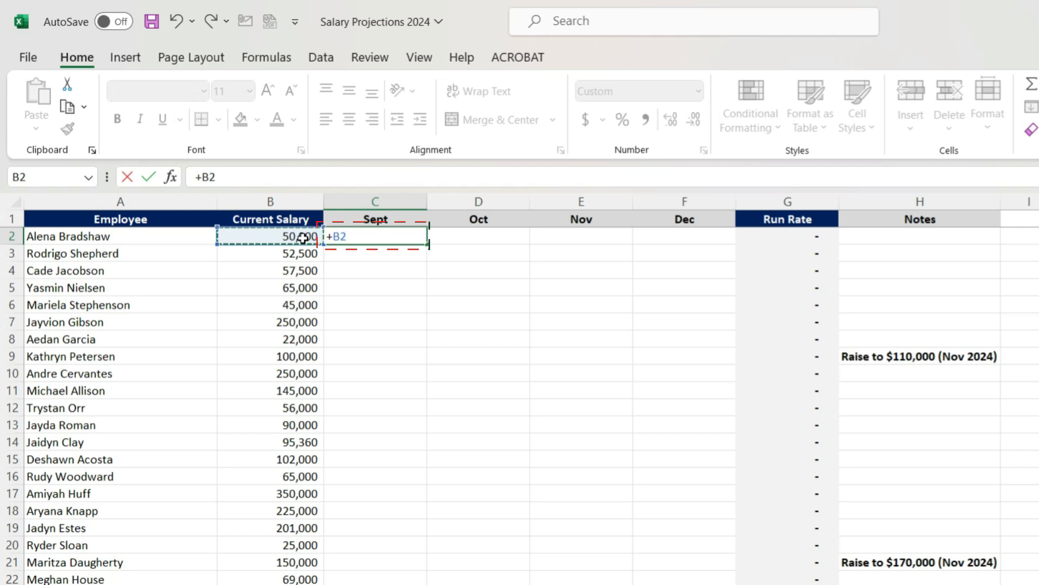
pyautogui.write('/1')
pyautogui.click(478, 237)
pyautogui.write('+')
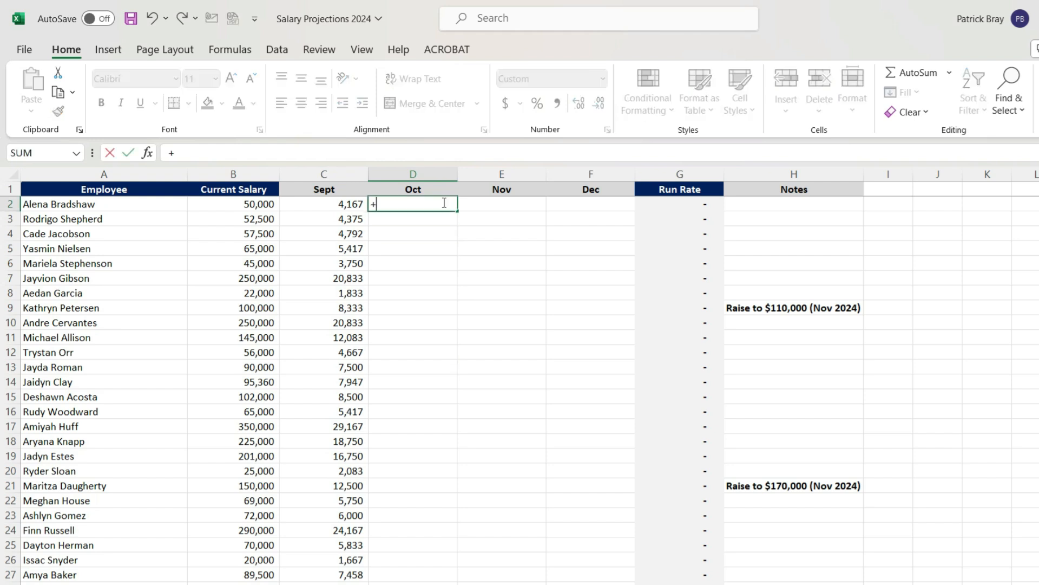
pyautogui.click(232, 204)
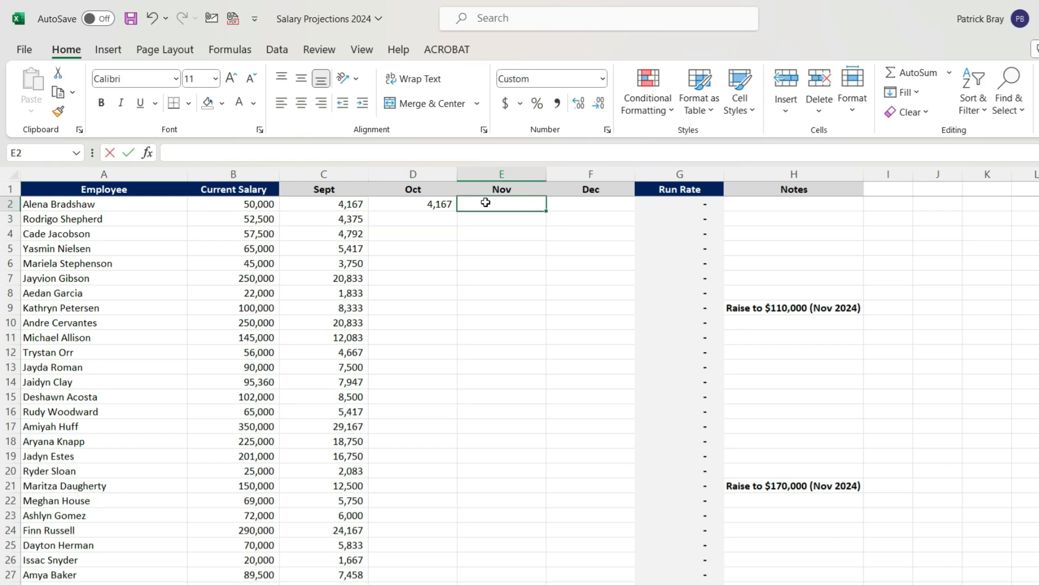
pyautogui.write('+B2')
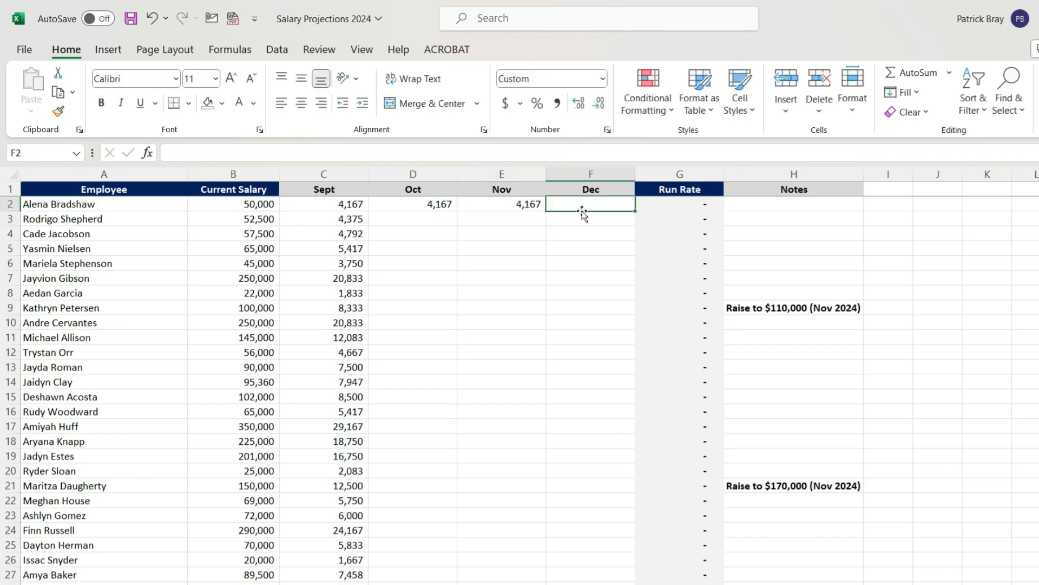
pyautogui.write('+B2/12')
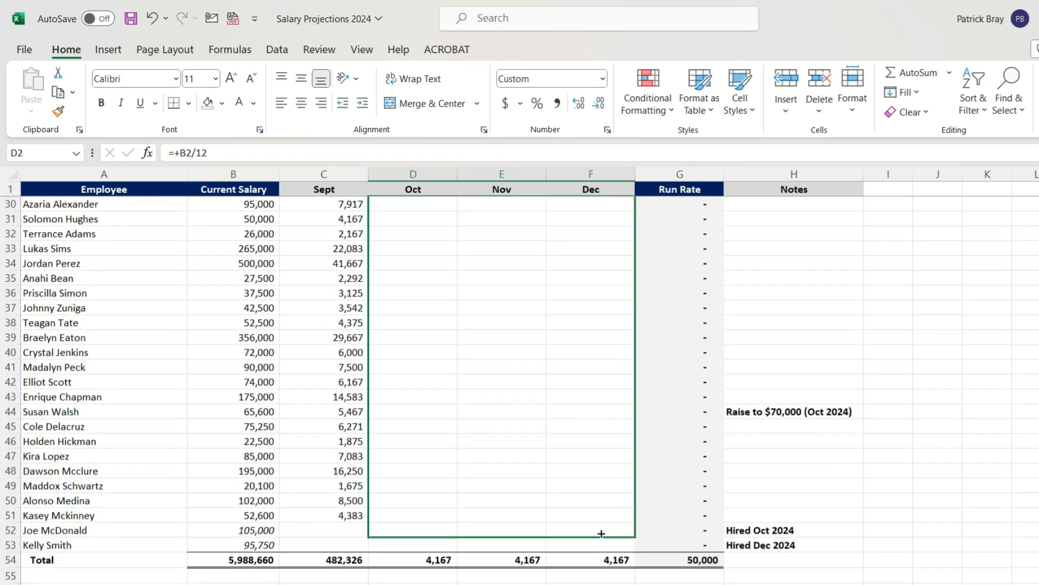
pyautogui.moveTo(600, 532); pyautogui.dragTo(601, 515)
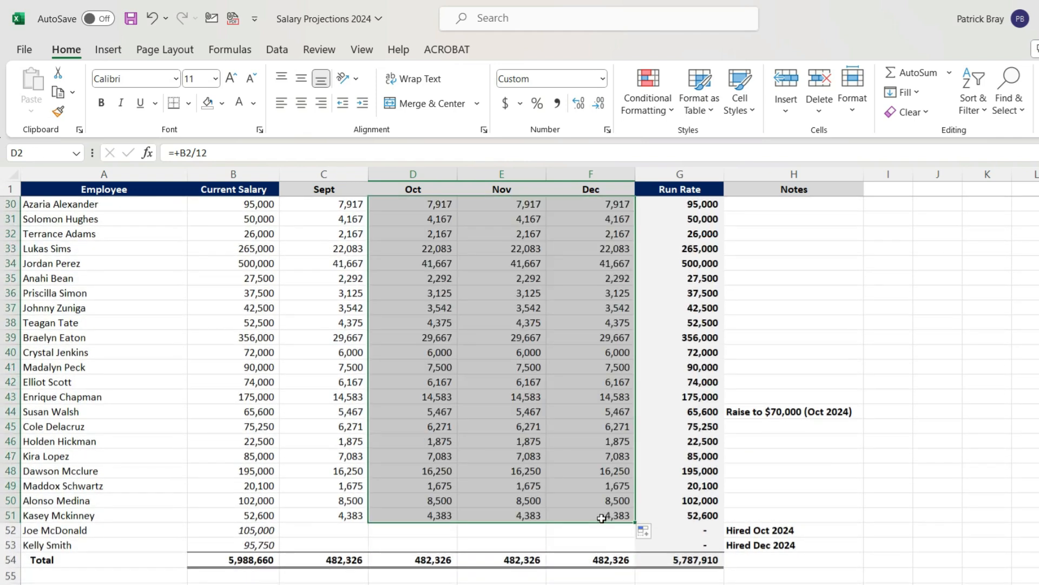
pyautogui.click(501, 455)
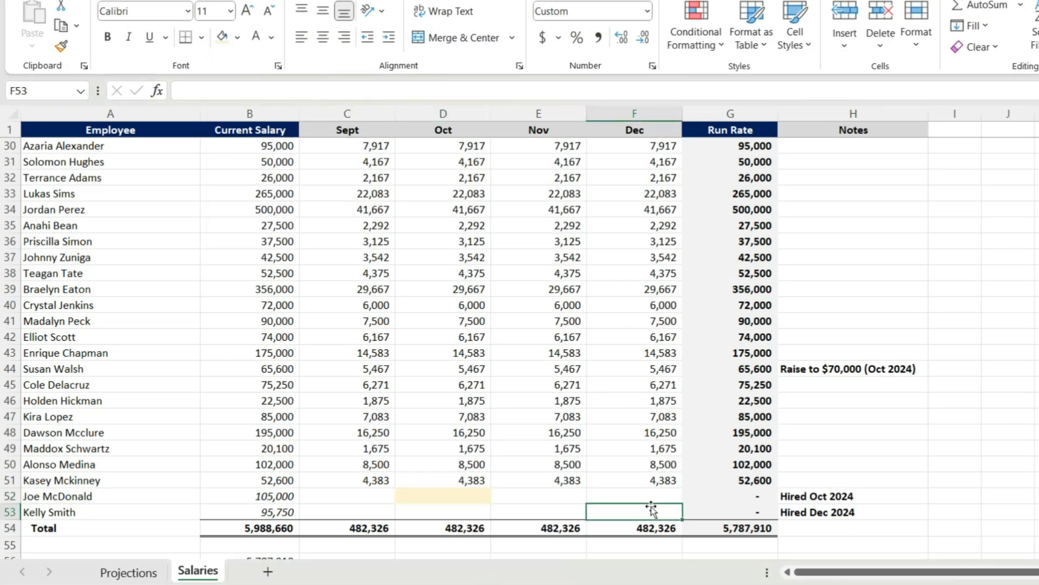
# - Give the October hire a dash in Sept and =+B52/12 (8,750) from Oct, with the start cell shaded yellow
pyautogui.click(221, 36)
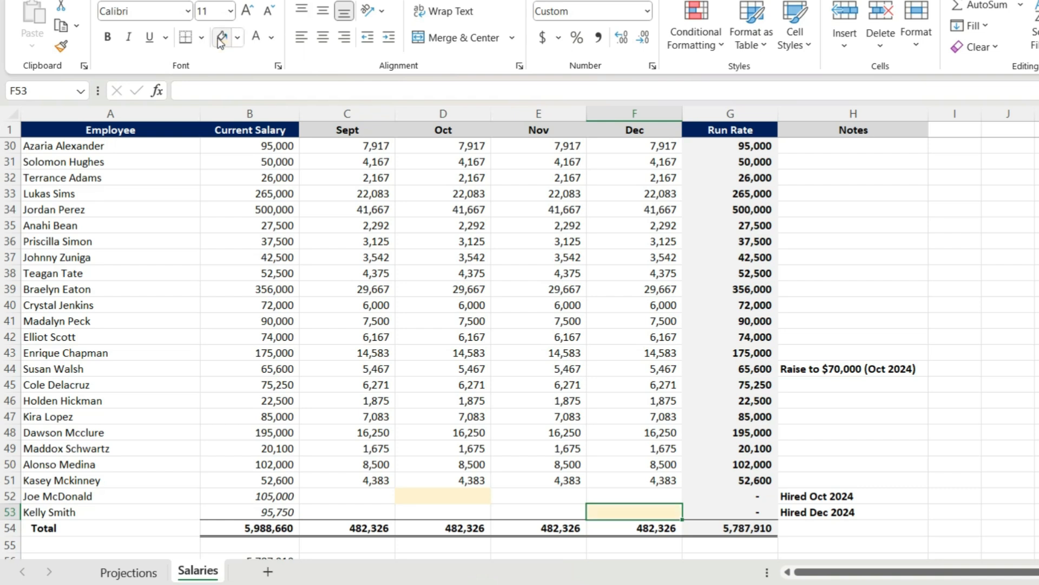
pyautogui.click(346, 495)
pyautogui.write('+')
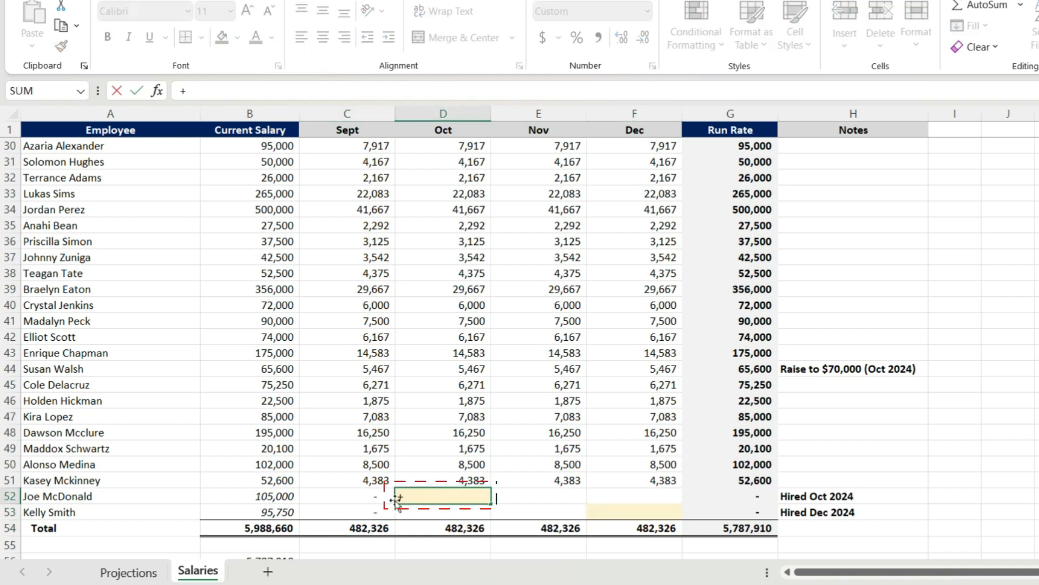
pyautogui.click(249, 496)
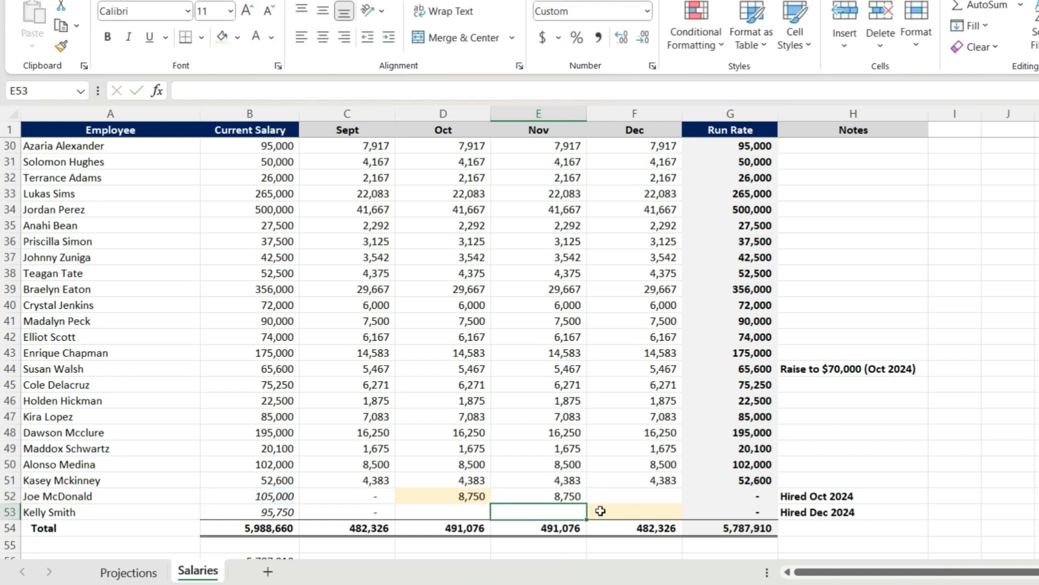
pyautogui.write('+B52')
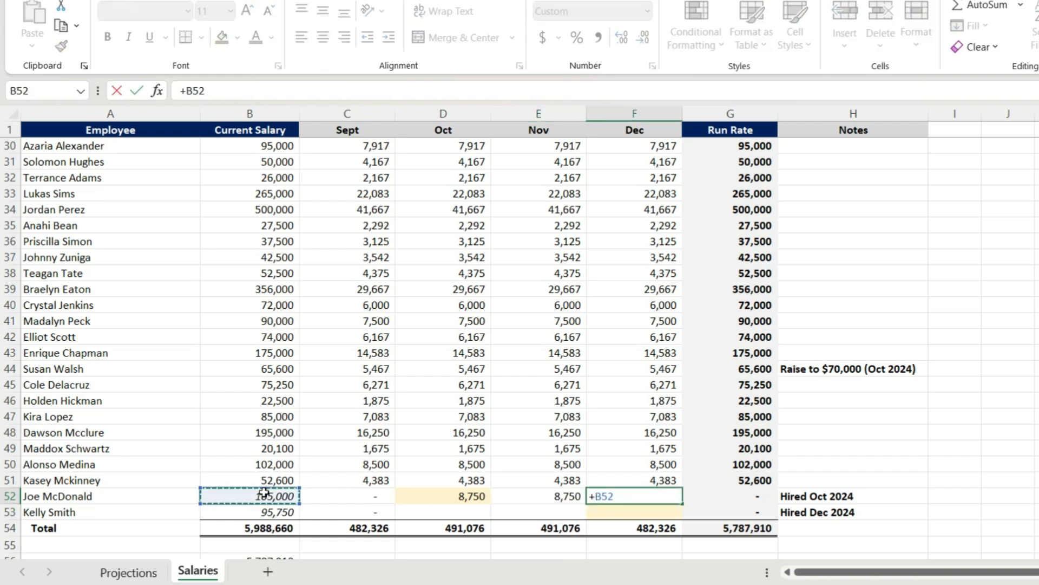
pyautogui.write('/12')
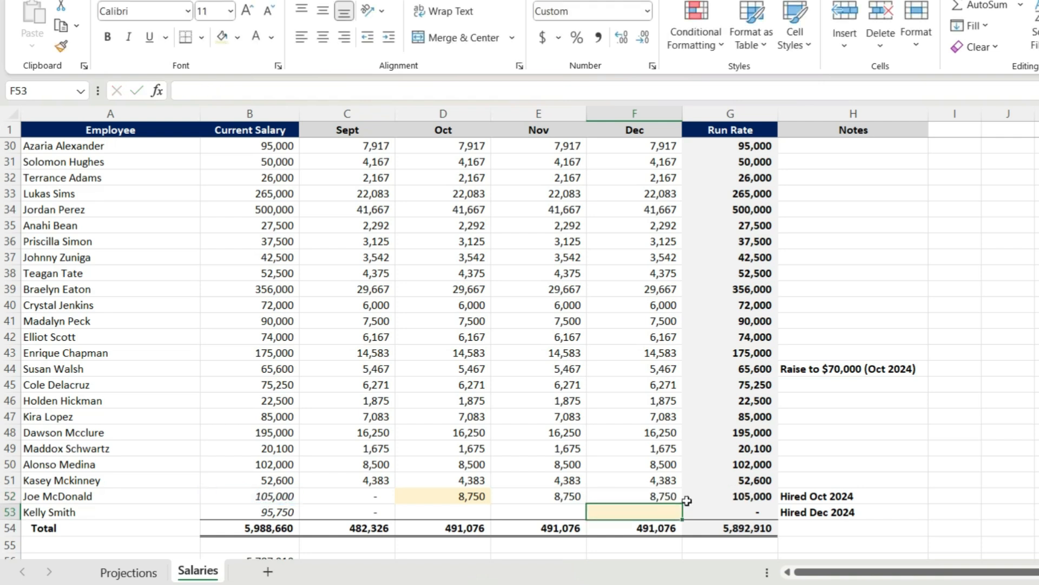
# - Give the December hire =+B53/12 (7,979) in Dec only, dashes before
pyautogui.click(442, 511)
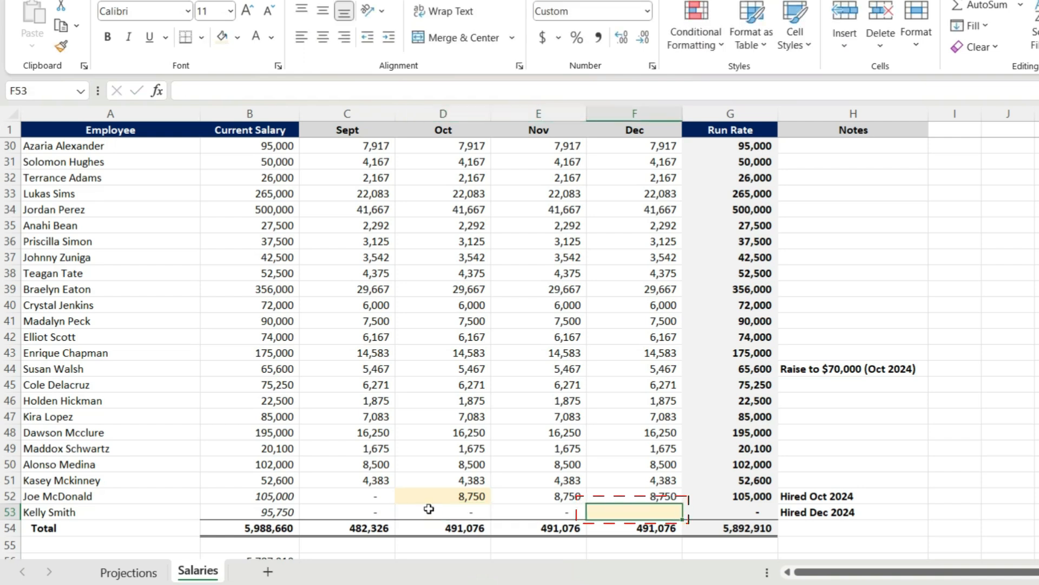
pyautogui.write('+B53')
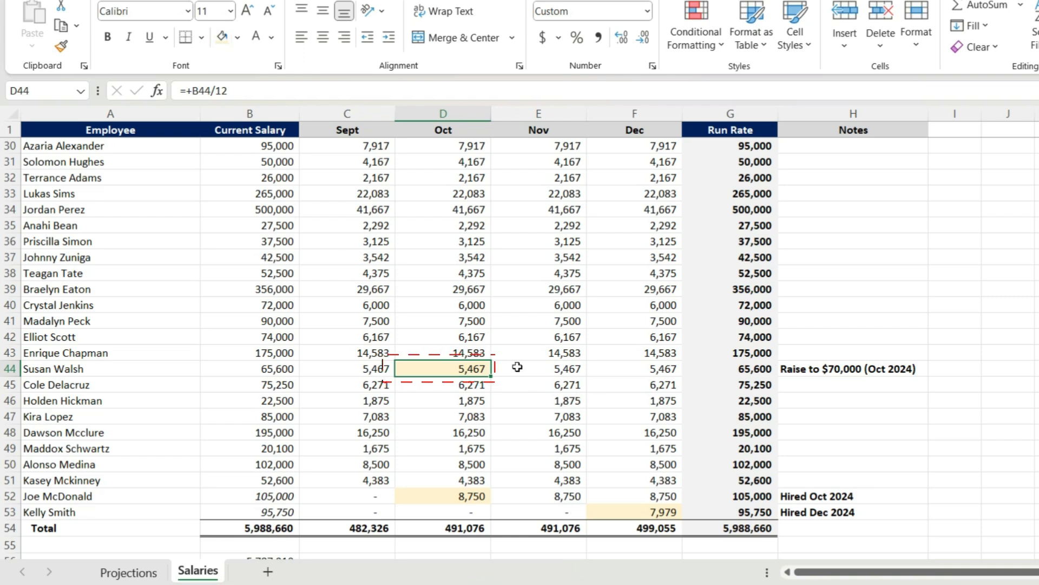
pyautogui.write('+70000/')
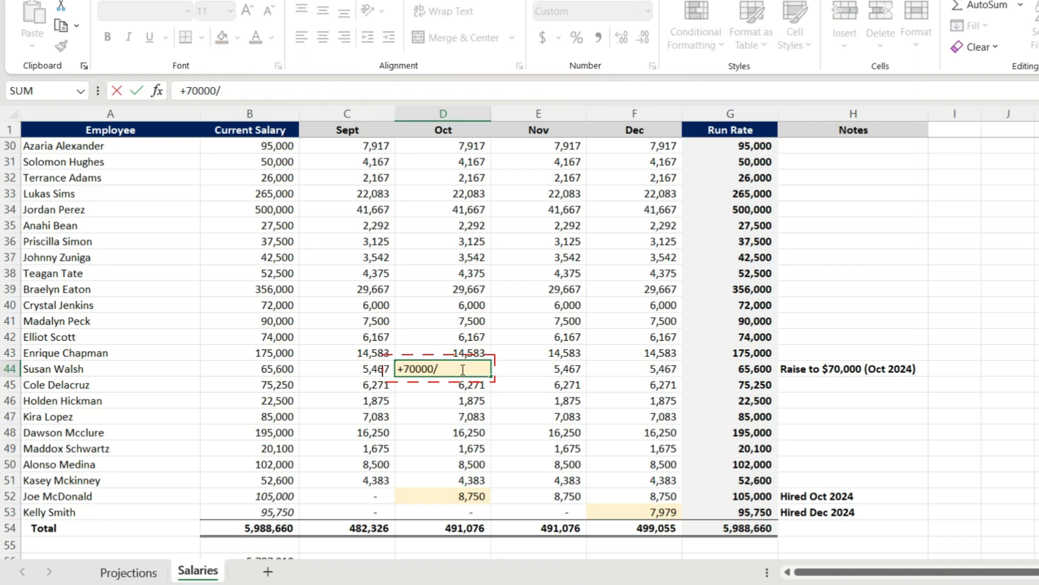
pyautogui.write('12')
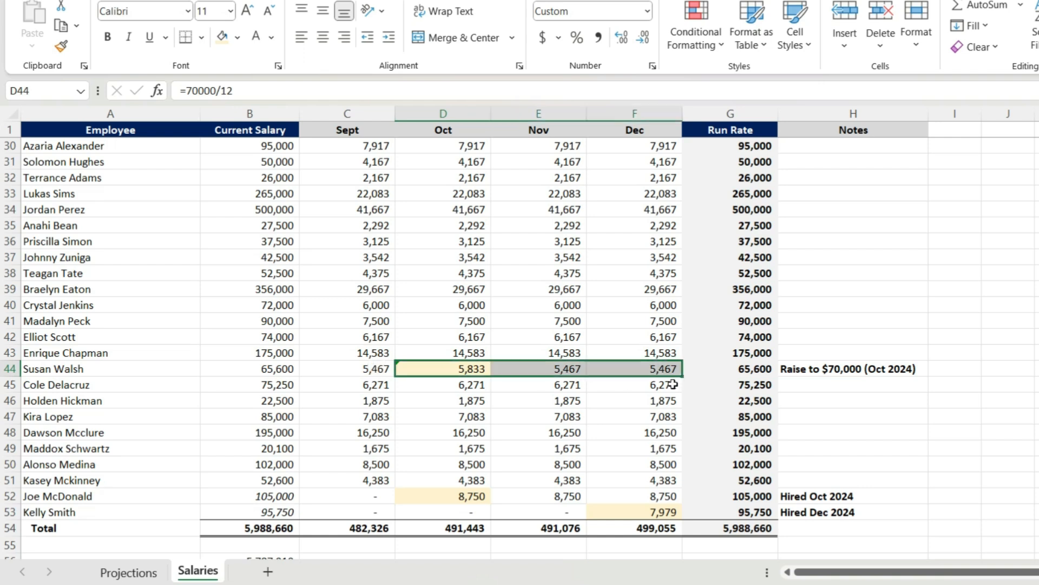
pyautogui.click(379, 368)
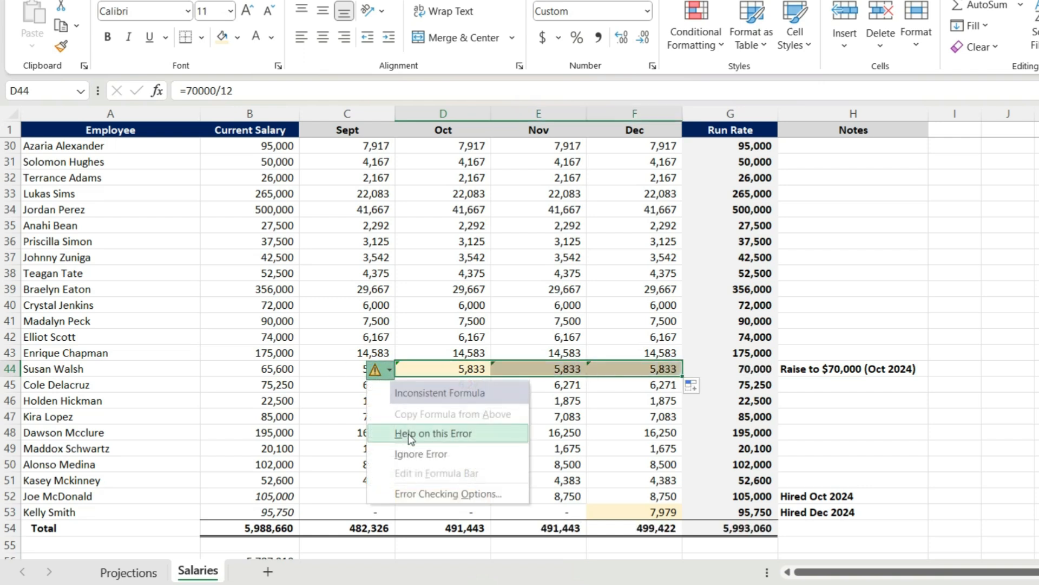
pyautogui.click(443, 447)
pyautogui.write('+')
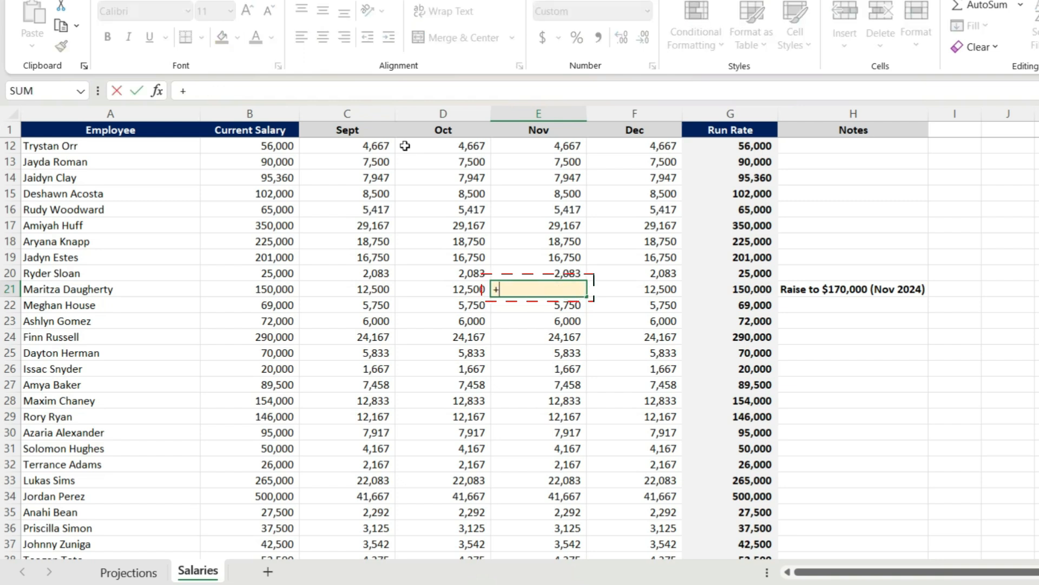
pyautogui.write('1700')
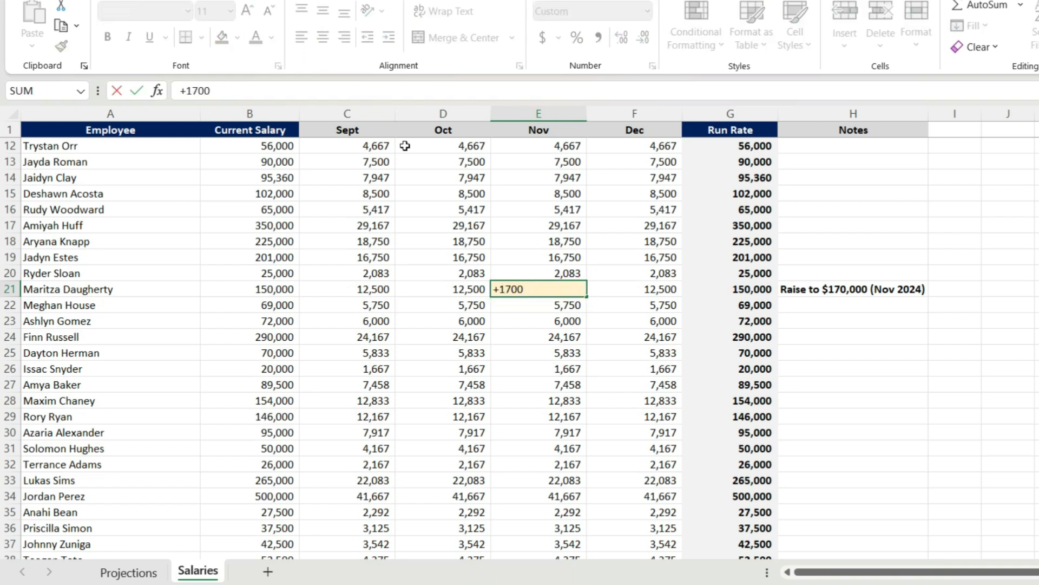
pyautogui.press('Enter')
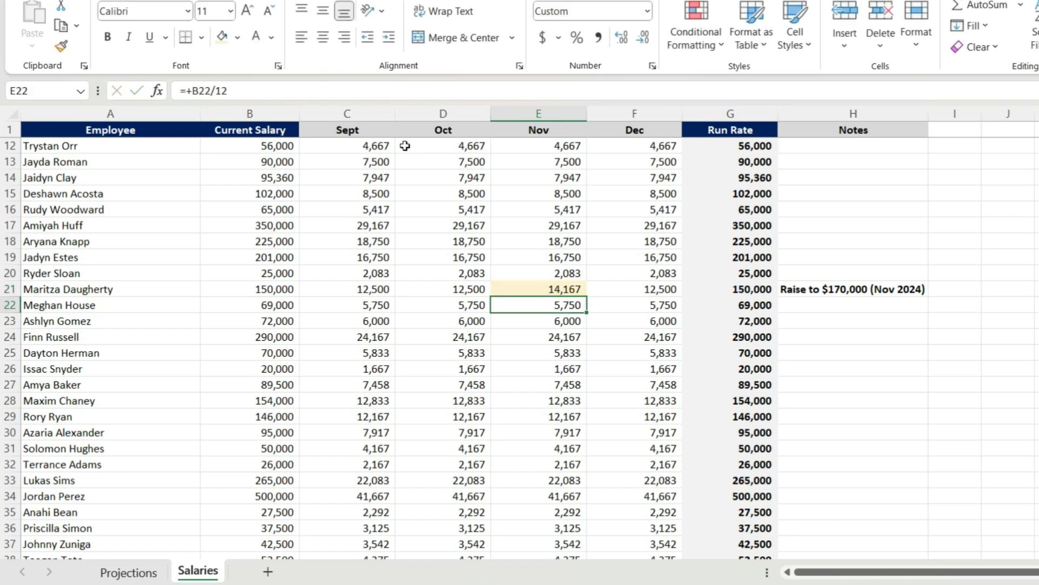
pyautogui.click(539, 288)
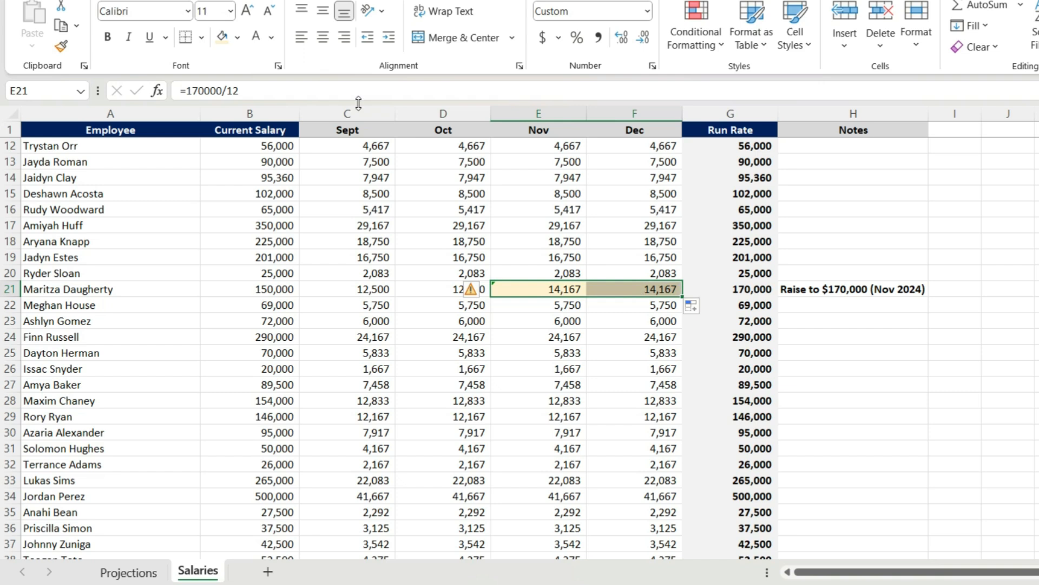
pyautogui.click(472, 289)
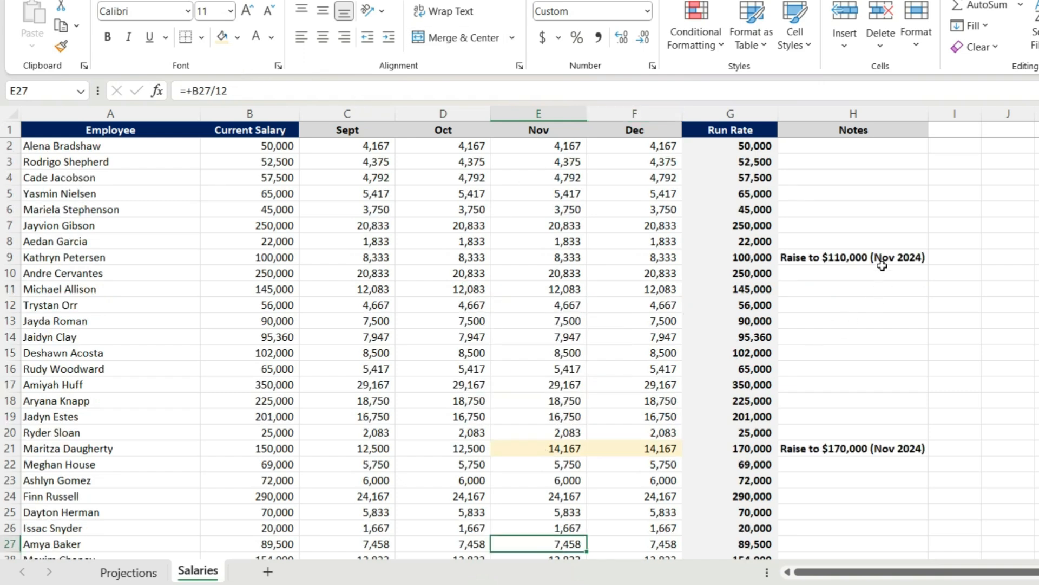
# - Set Kathryn Petersen's Nov–Dec salary to =110000/12 (9,167), ignore the warning, and check the 6,023,060 total
pyautogui.click(539, 258)
pyautogui.write('+')
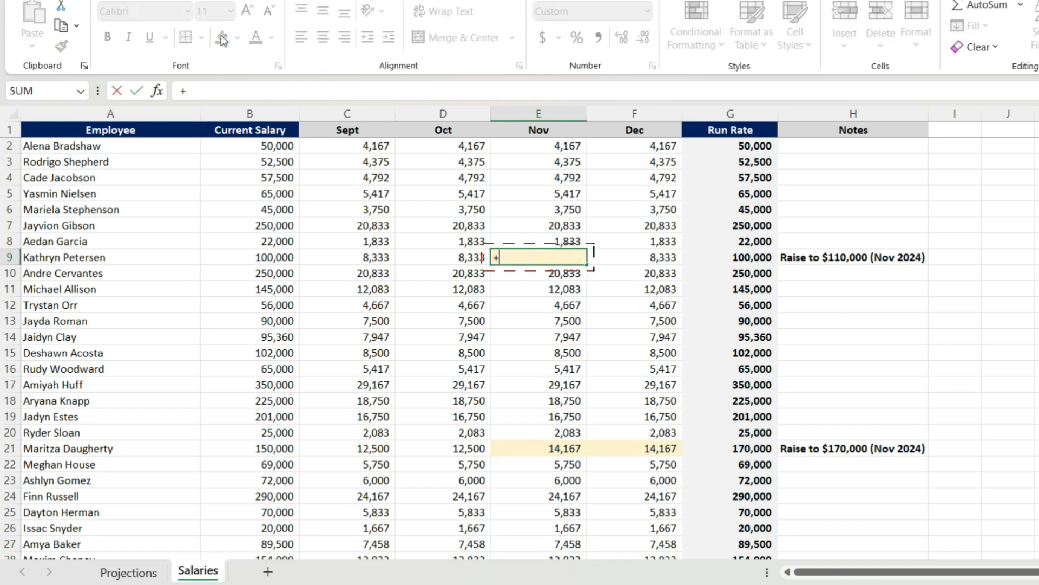
pyautogui.write('1100')
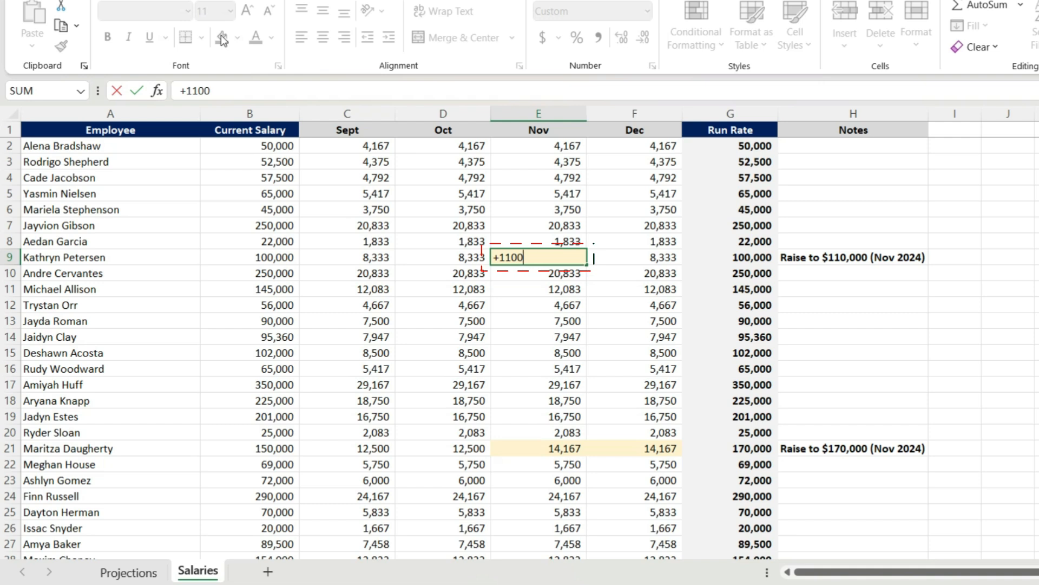
pyautogui.press('enter')
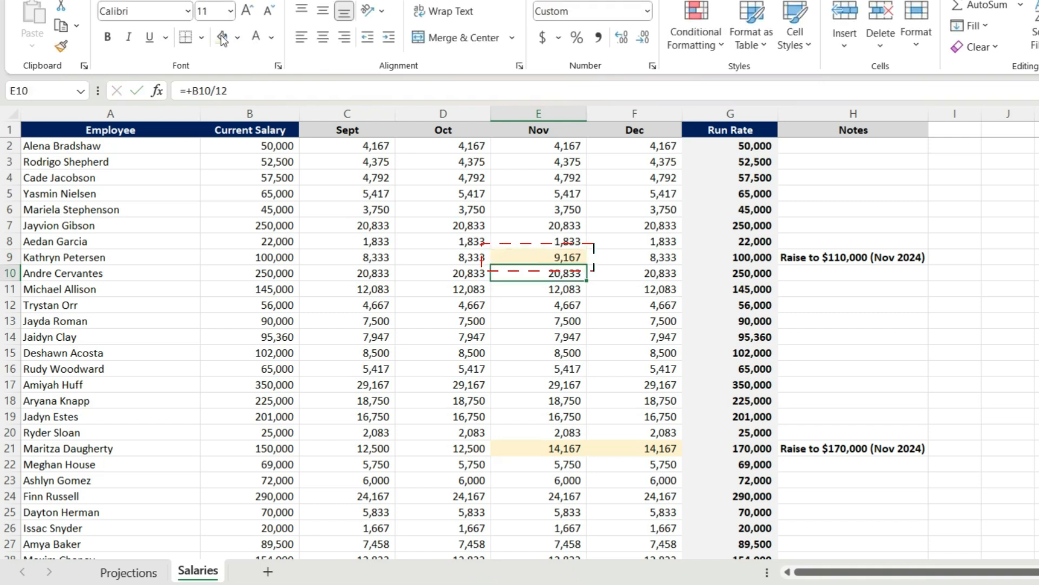
pyautogui.click(539, 258)
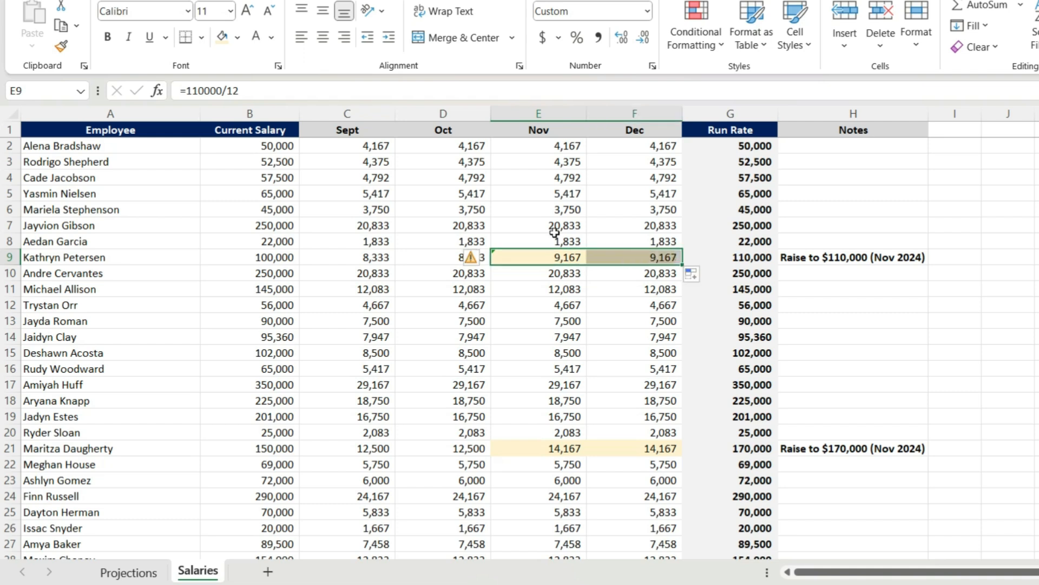
pyautogui.click(473, 258)
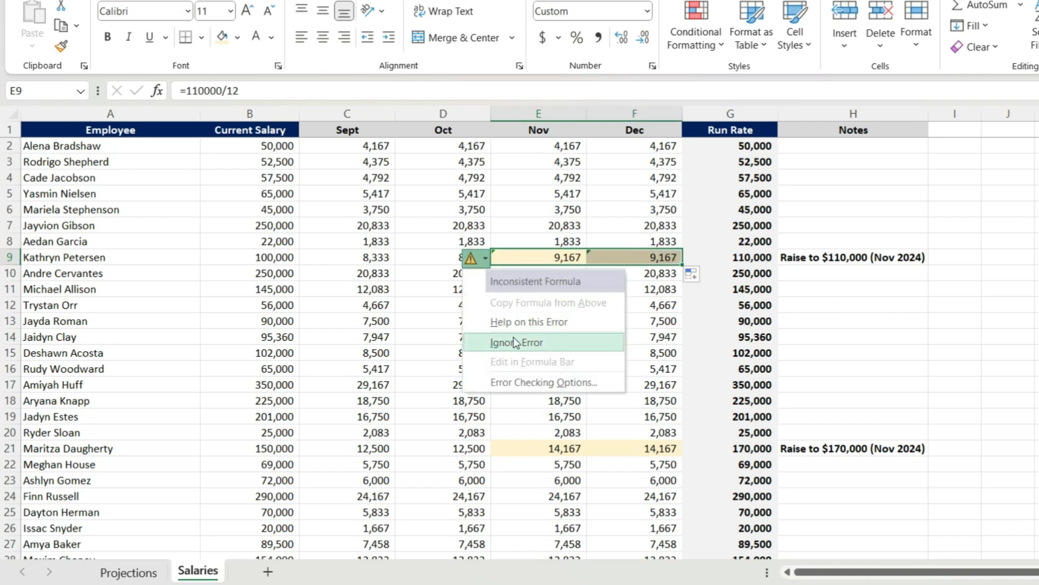
pyautogui.click(517, 342)
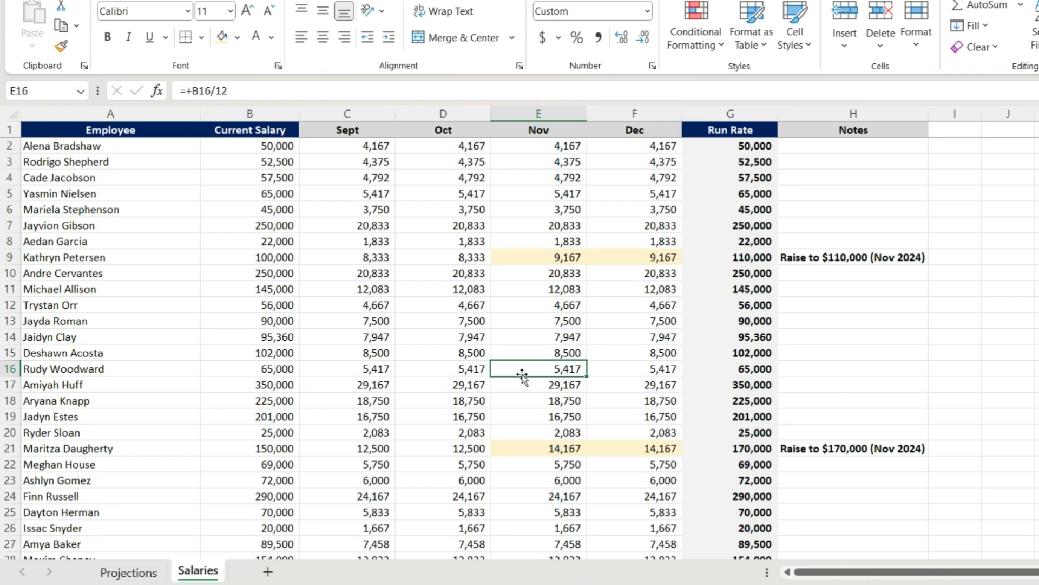
pyautogui.scroll(-3)
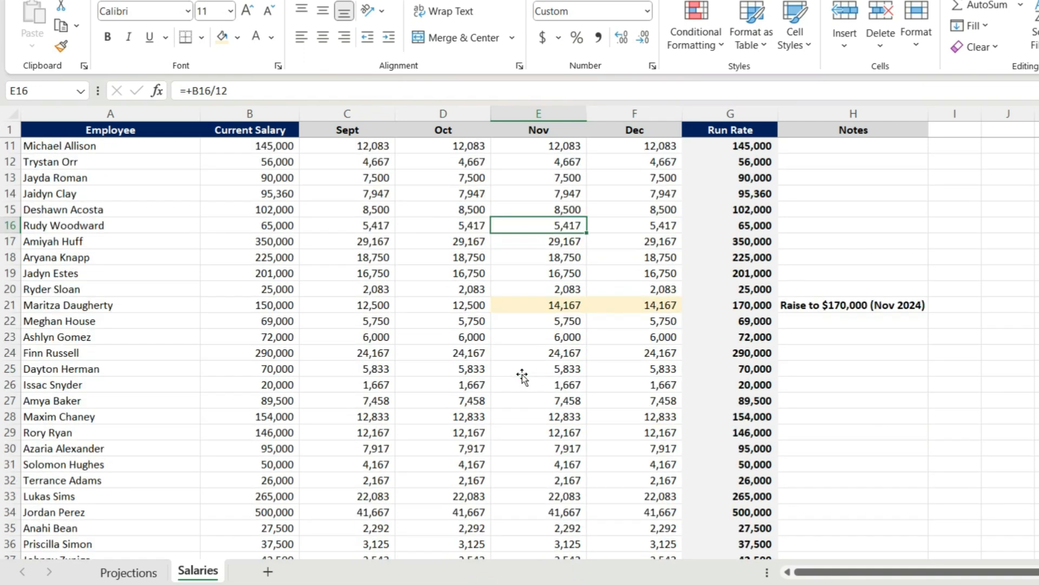
pyautogui.scroll(-3)
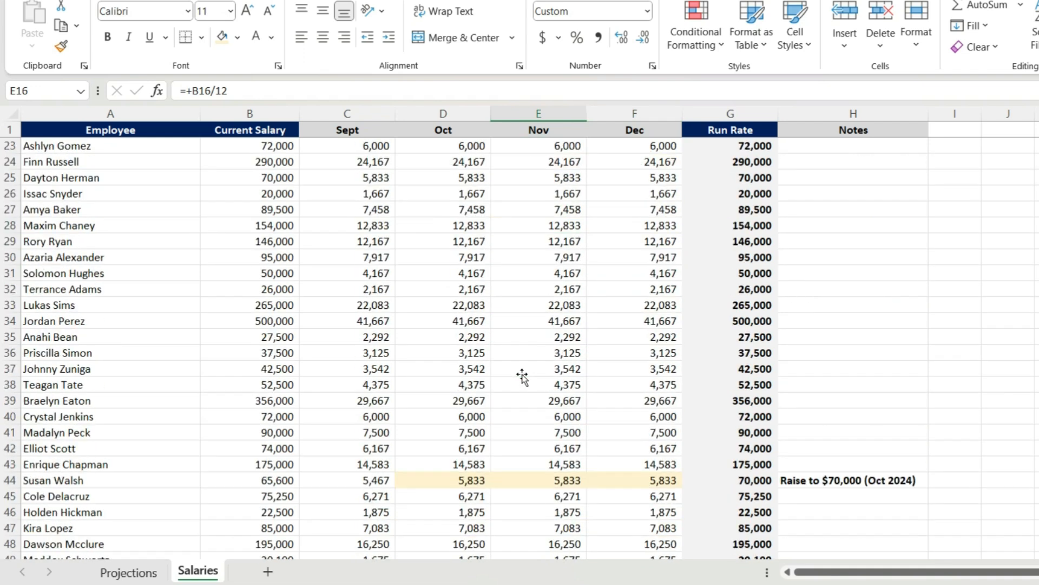
pyautogui.scroll(-3)
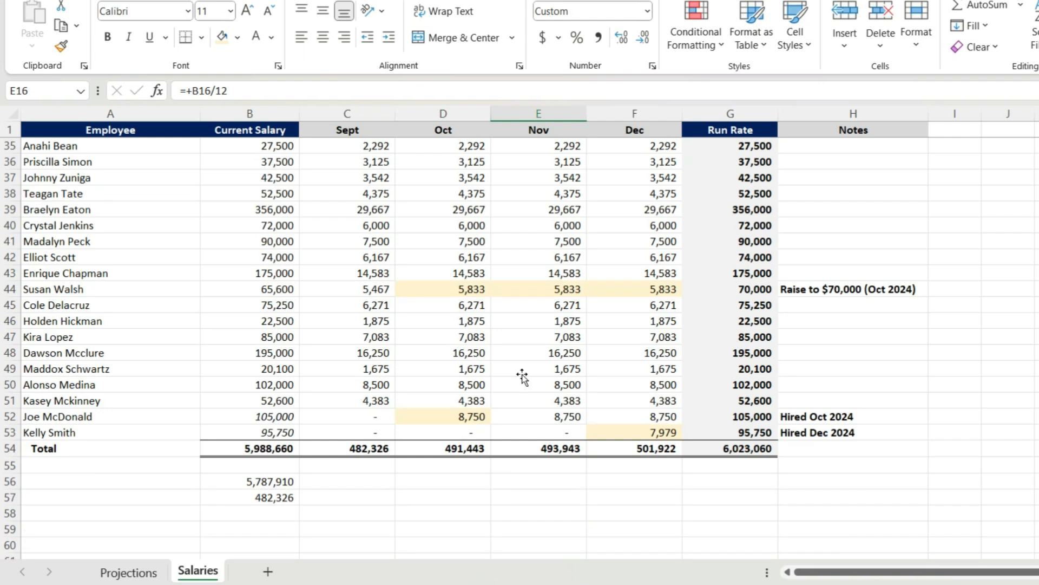
pyautogui.moveTo(372, 466)
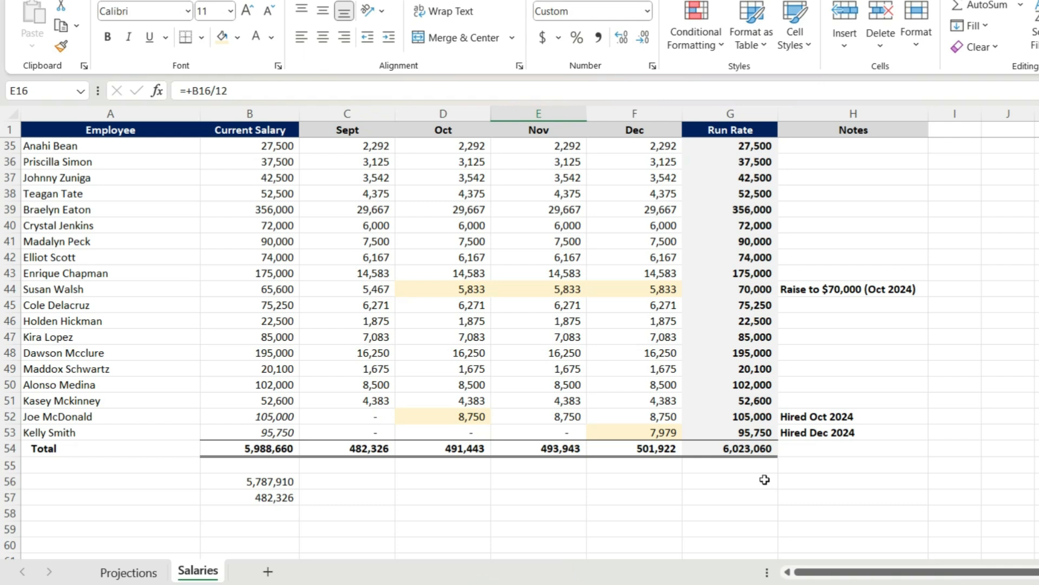
# - On the Projections sheet, extend the row beneath the Sept–Dec salary totals across to Dec
pyautogui.click(128, 571)
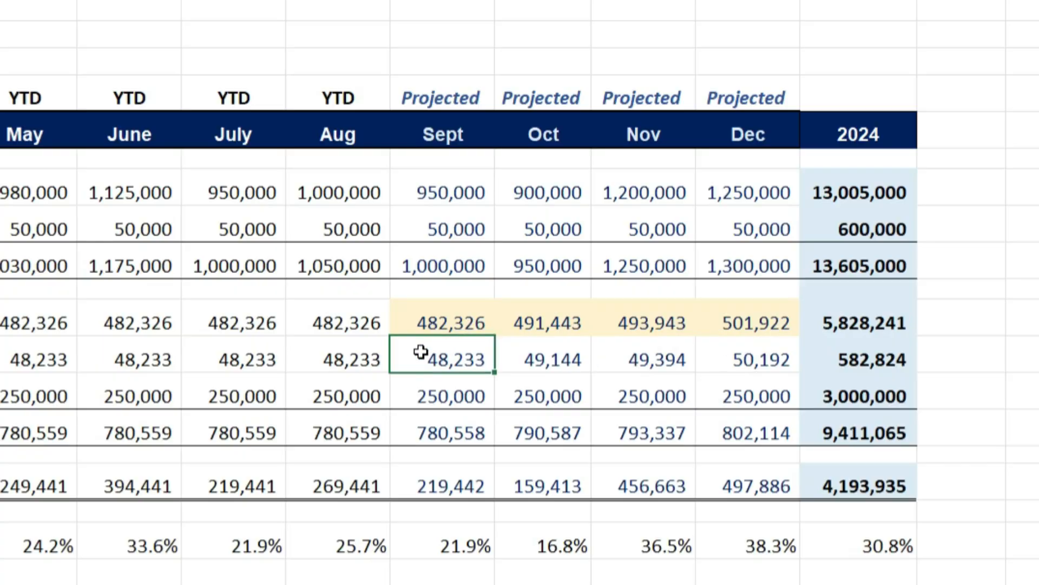
pyautogui.moveTo(443, 360); pyautogui.dragTo(761, 360)
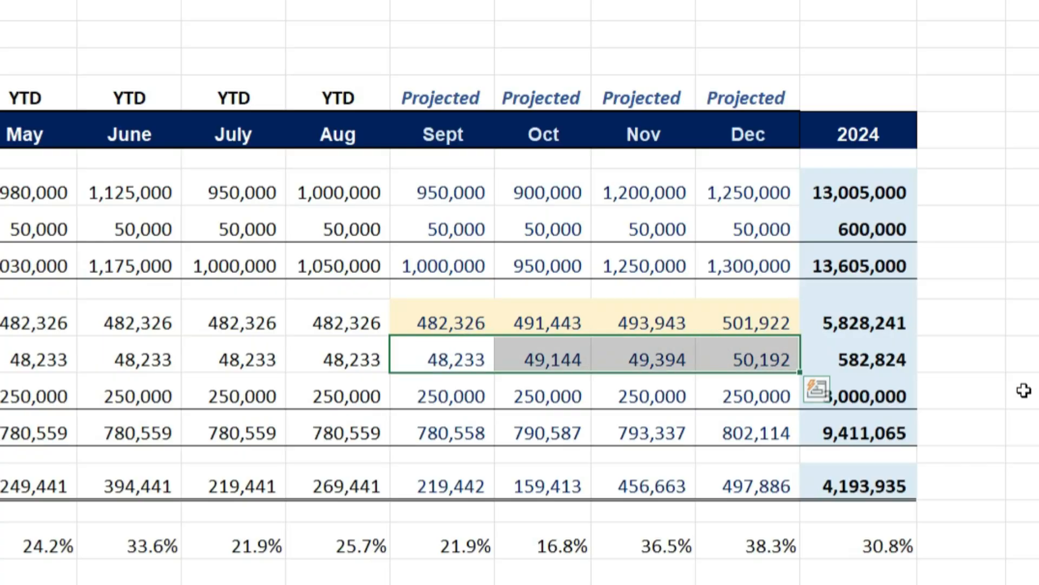